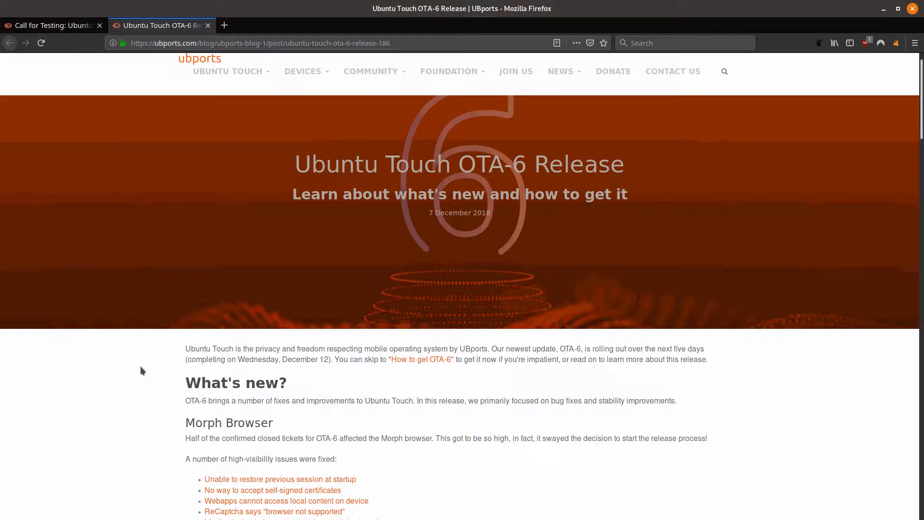
Bring up the Call for Testing: Ubuntu Touch OTA-6 post and review its Known issues section
scroll("down", 3)
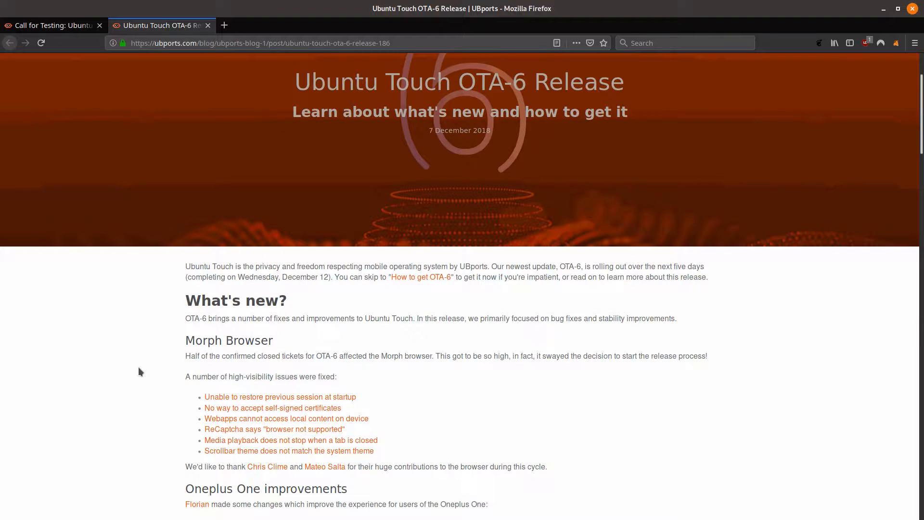
scroll("down", 3)
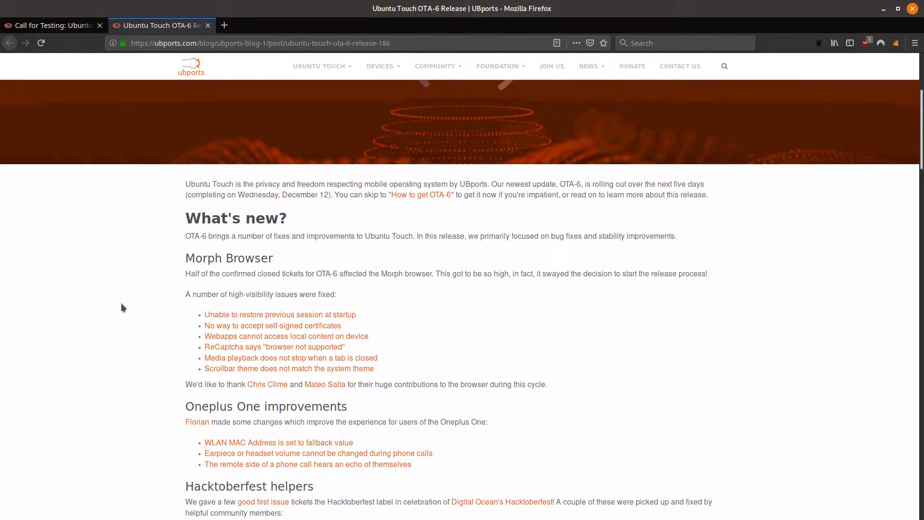
mouse_move(140, 272)
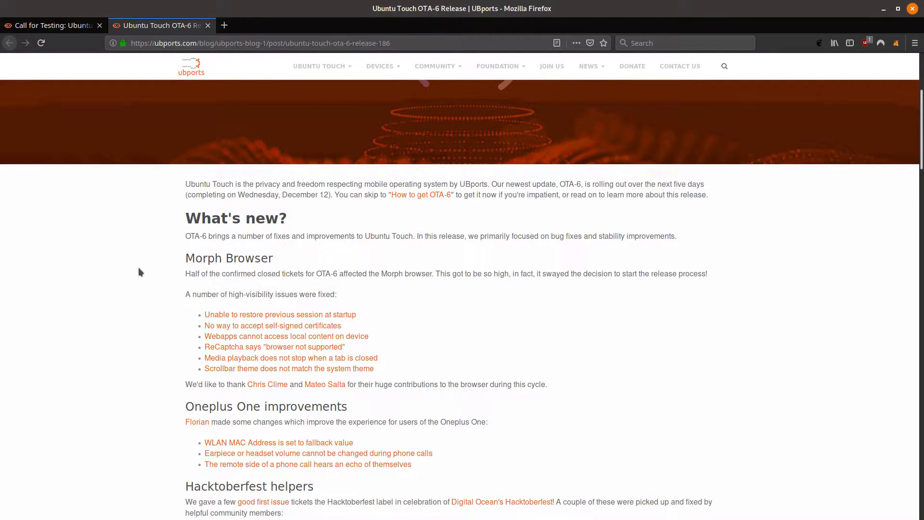
mouse_move(186, 266)
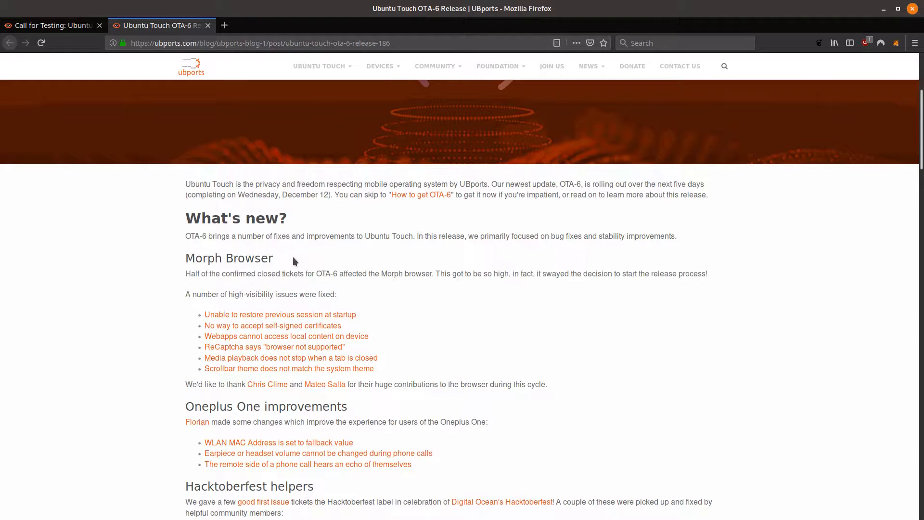
mouse_move(267, 253)
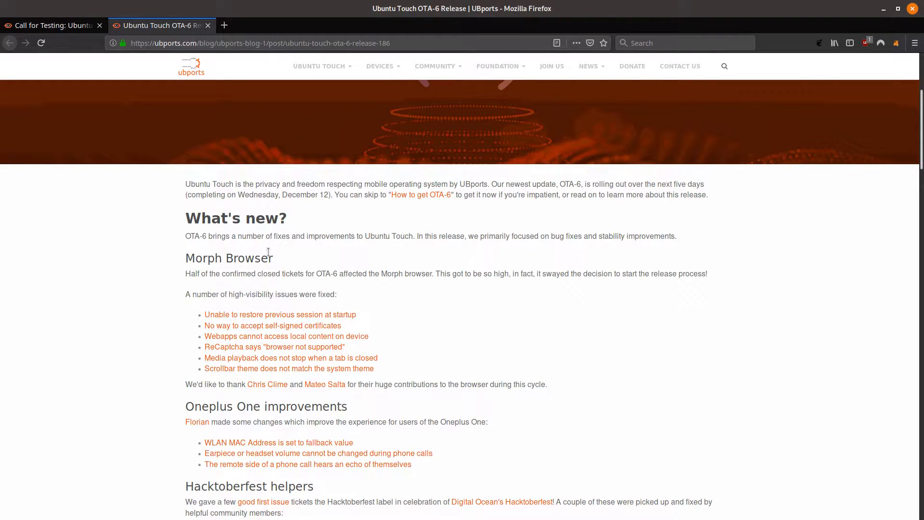
mouse_move(246, 360)
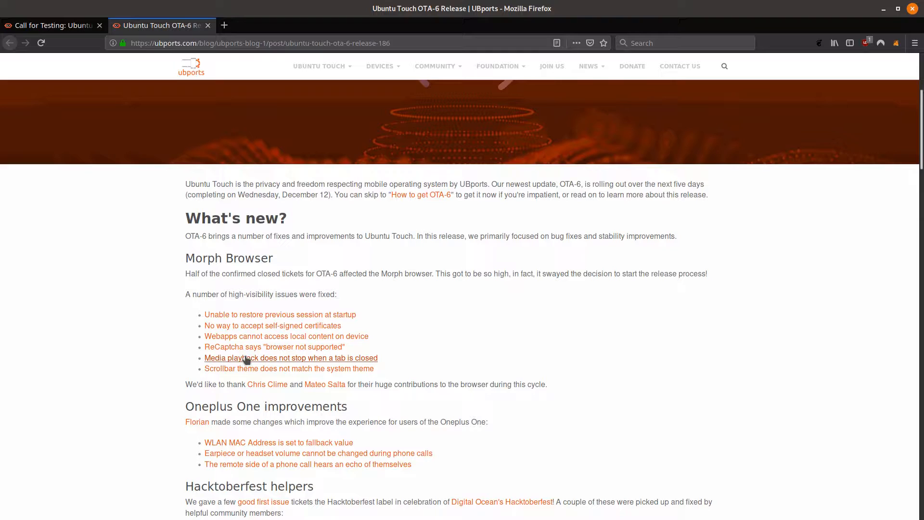
mouse_move(278, 351)
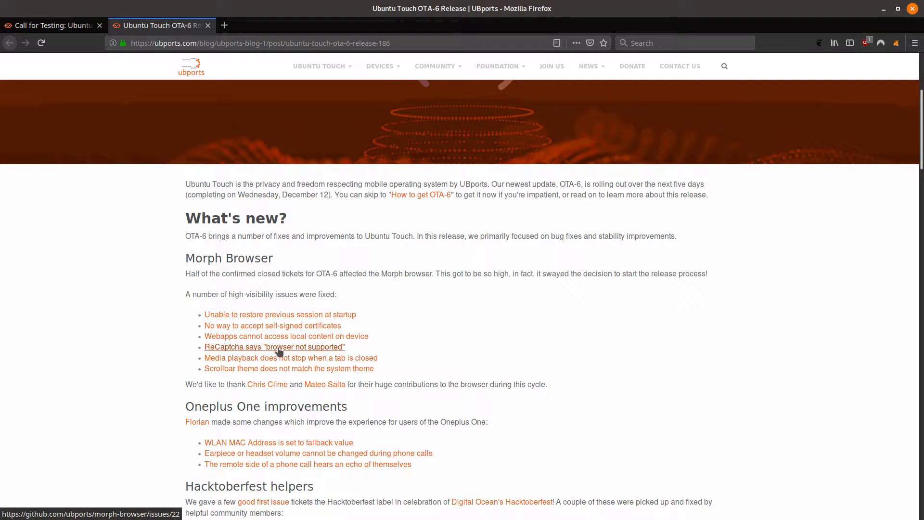
mouse_move(131, 333)
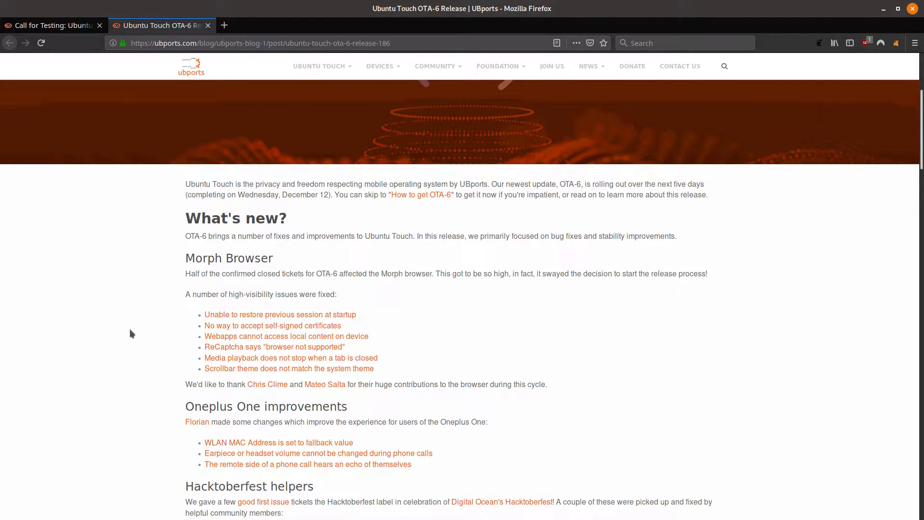
mouse_move(152, 320)
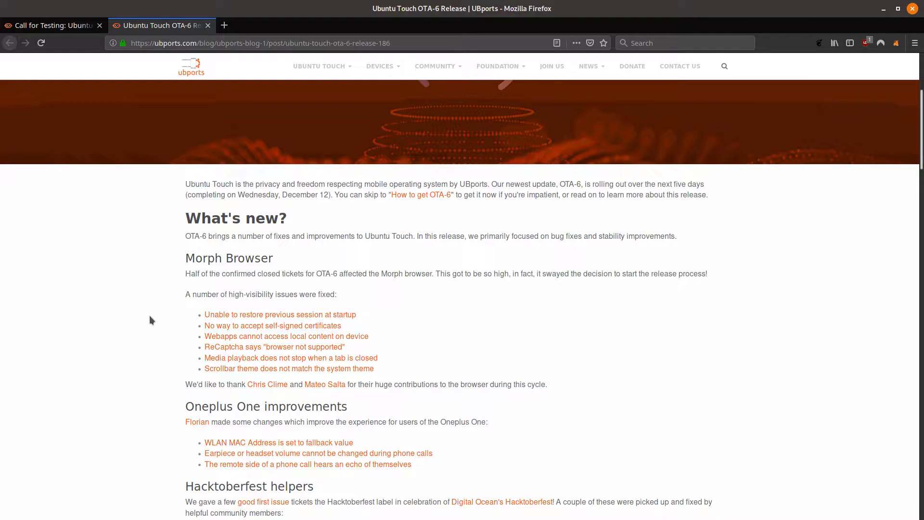
mouse_move(164, 286)
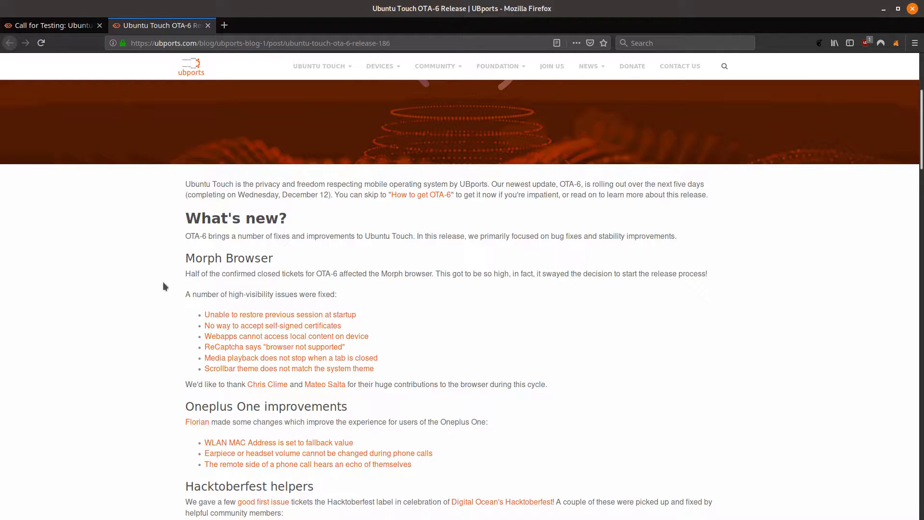
mouse_move(185, 321)
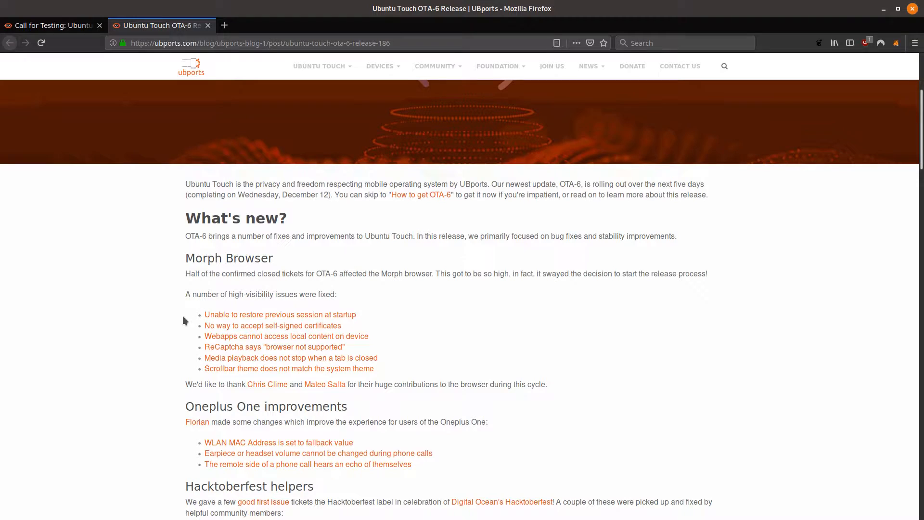
mouse_move(180, 323)
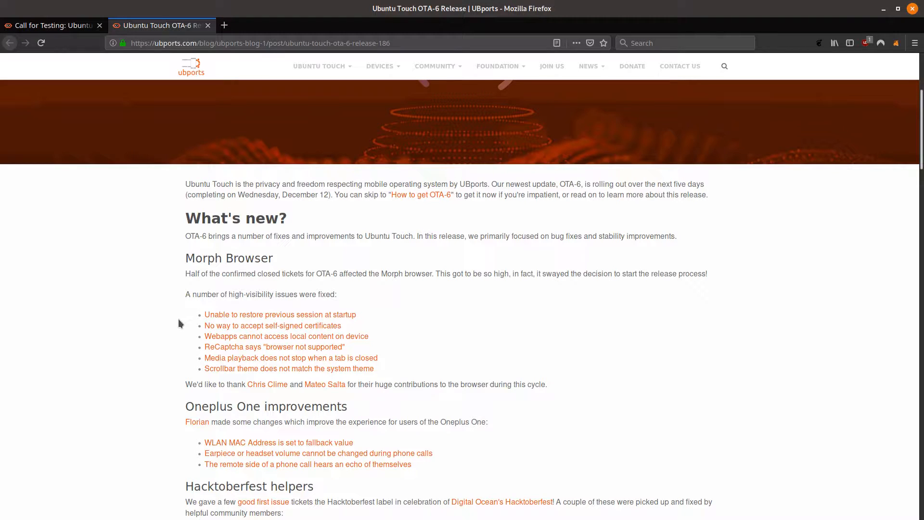
left_click(48, 25)
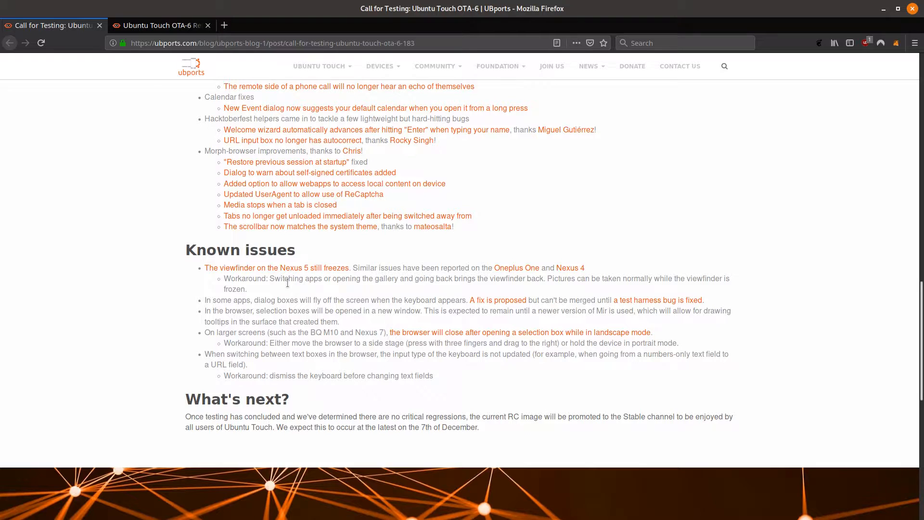
mouse_move(414, 331)
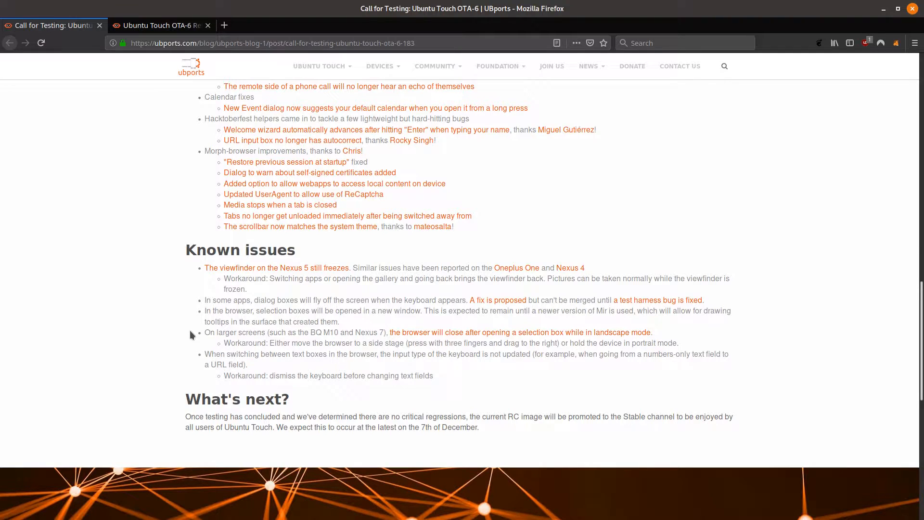
mouse_move(223, 364)
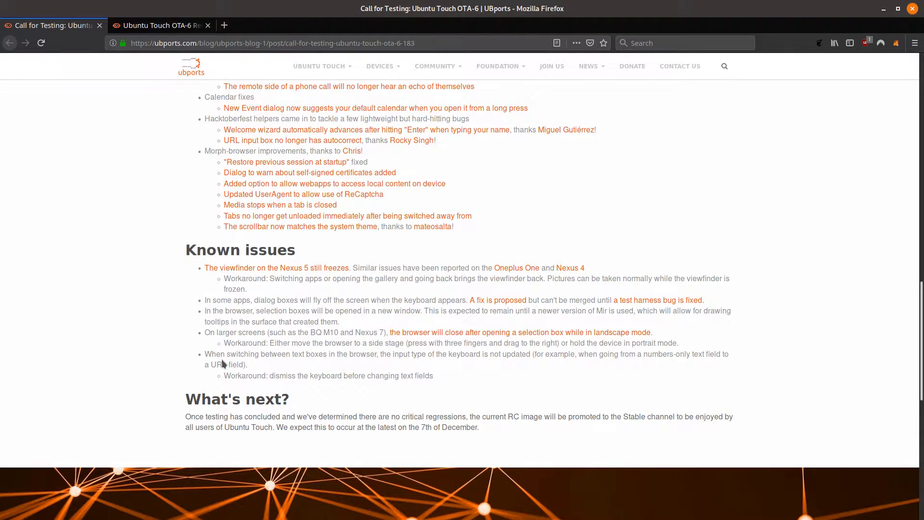
mouse_move(249, 322)
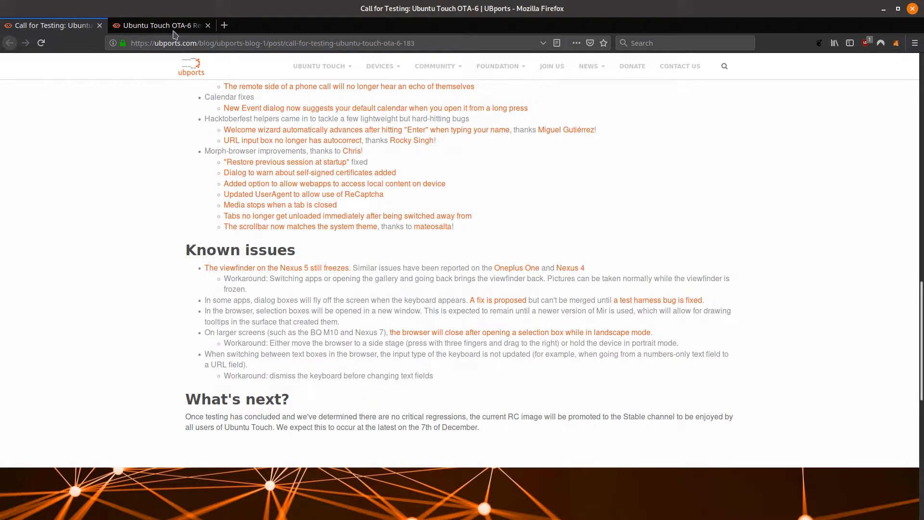
Switch to the Ubuntu Touch OTA-6 Release post and read its What's new section
left_click(159, 25)
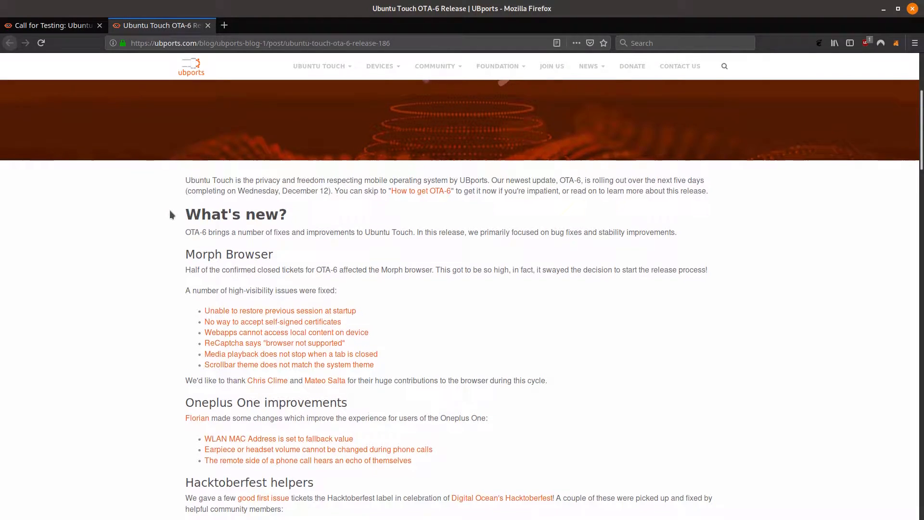
scroll("down", 3)
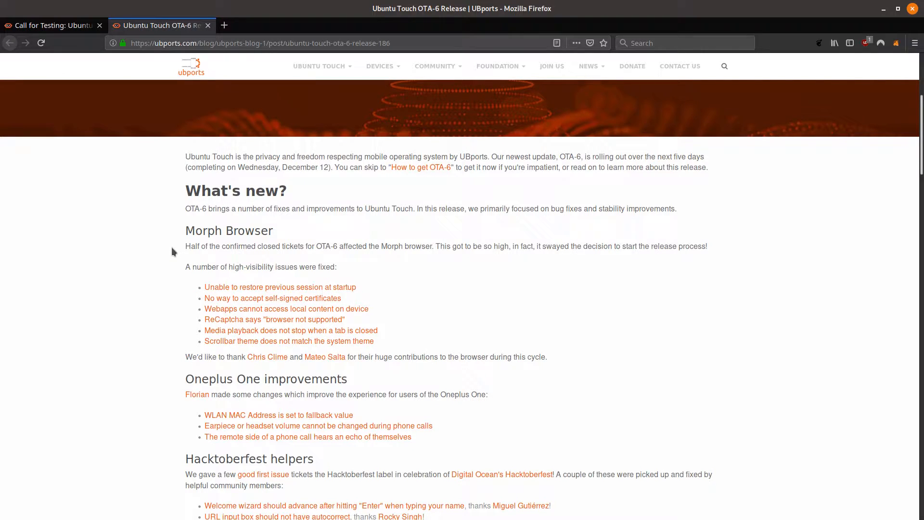
mouse_move(131, 249)
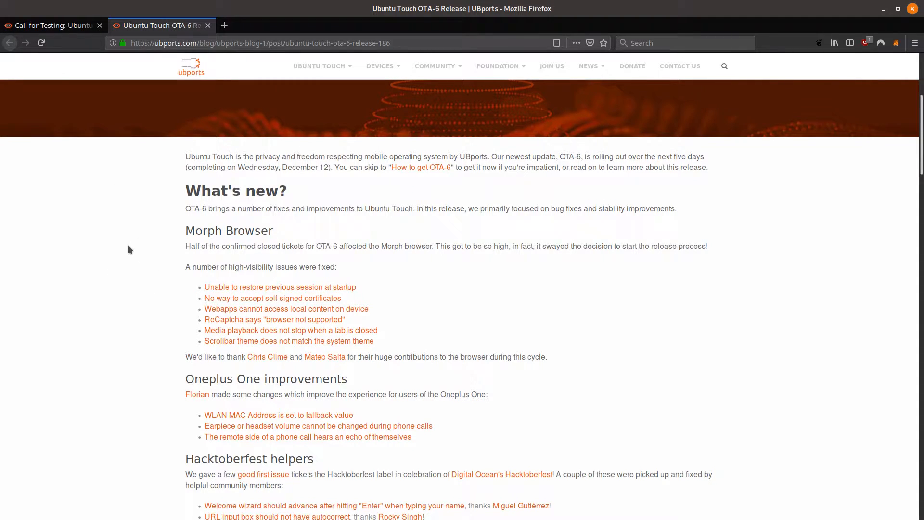
mouse_move(136, 241)
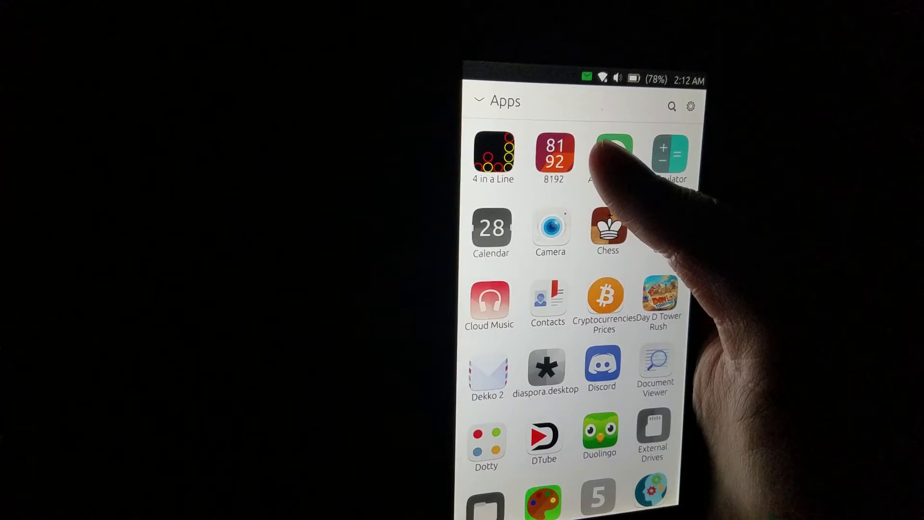
Launch the uNumix app from the first row of the phone's app grid
left_click(613, 154)
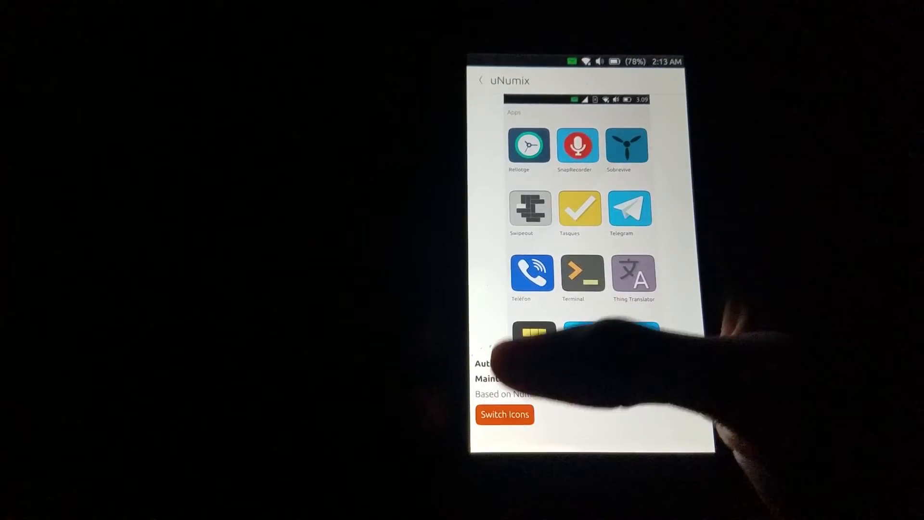
Restyle the phone's app icons with uNumix's Switch Icons option
left_click(504, 415)
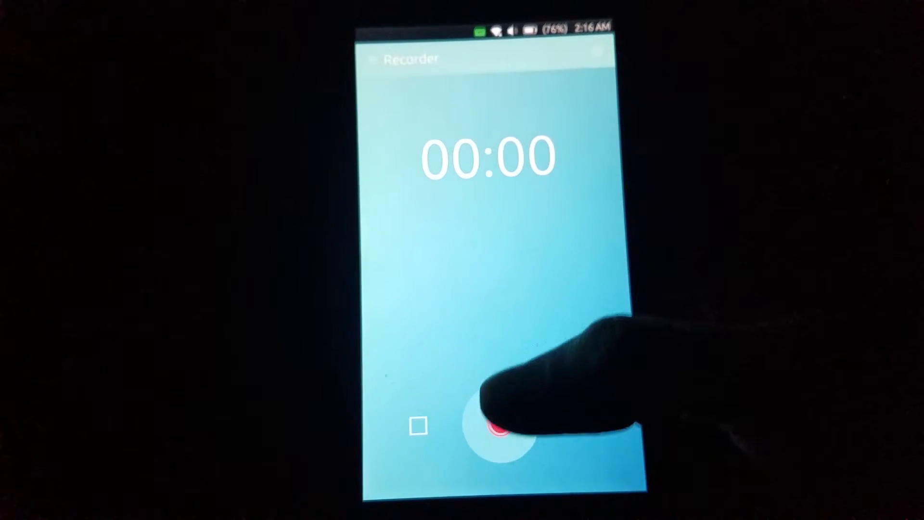
Record a short audio clip in Recorder, then go to its saved Records list
left_click(501, 431)
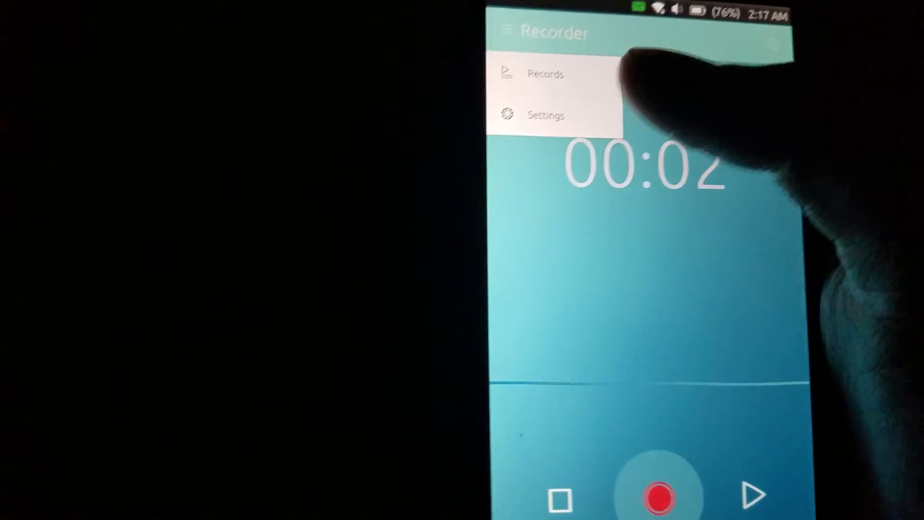
left_click(546, 115)
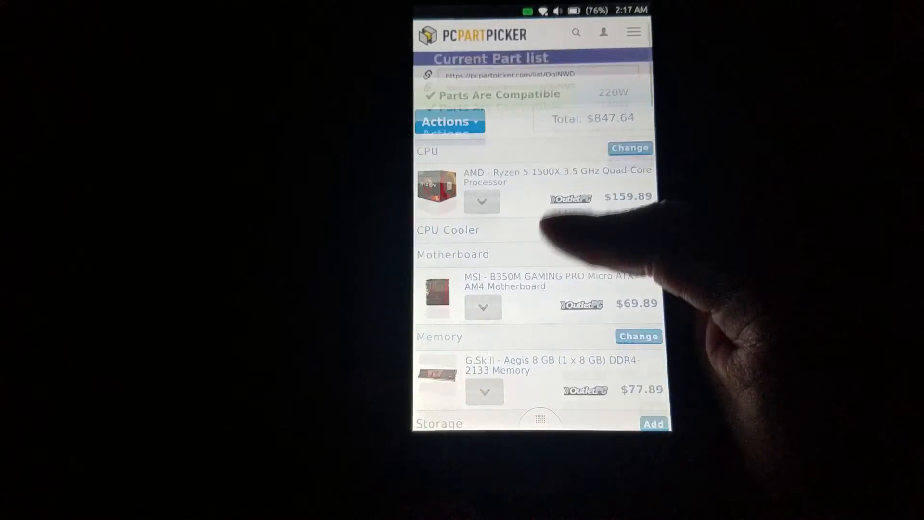
Look through the PCPartPicker parts list with its CPU, motherboard and memory prices
scroll("down", 3)
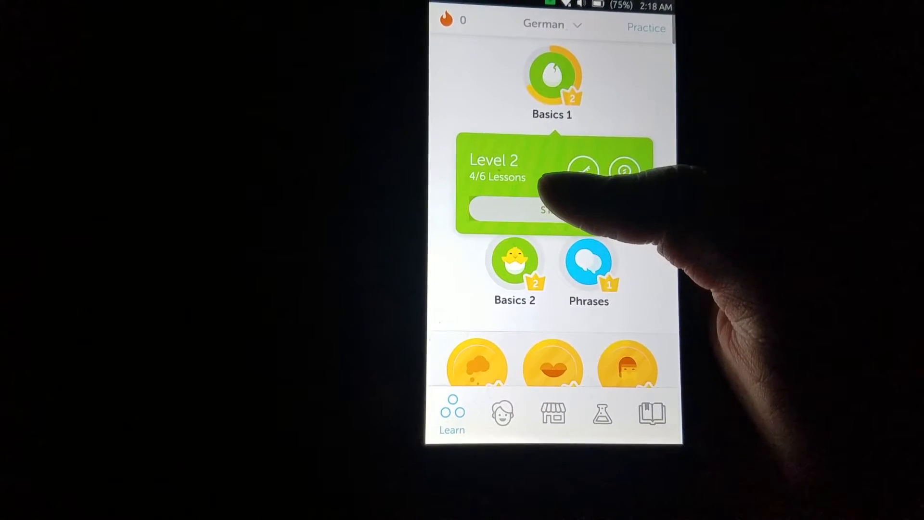
Start the next Basics 1 lesson of Duolingo's German course at Level 2
left_click(541, 209)
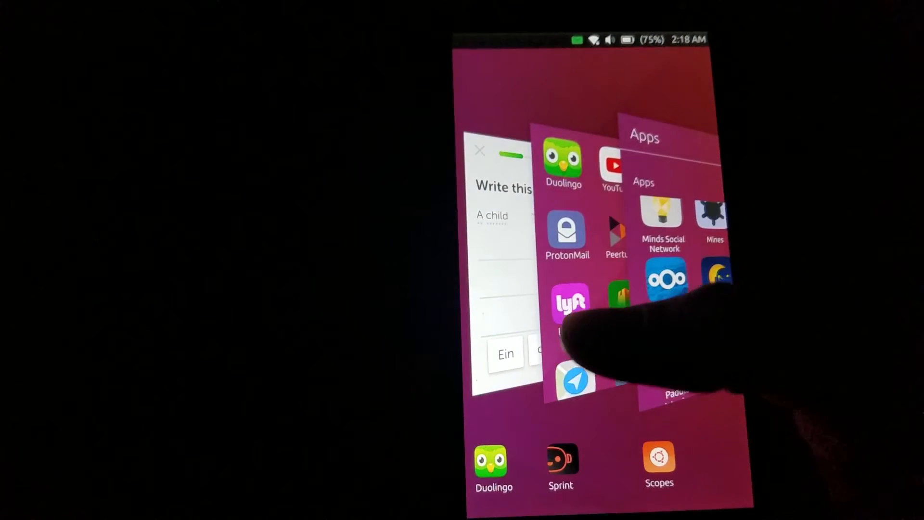
Leave the Duolingo lesson and bring the Apps card to the front from the app spread
left_click(570, 304)
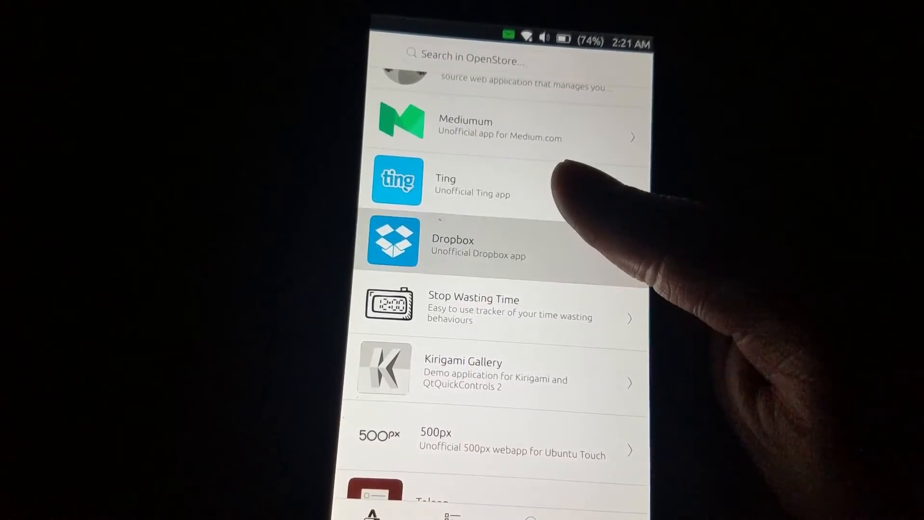
Browse the OpenStore list from Dropbox and Lexy down to uMarks, ubsync and Calculator
scroll("down", 3)
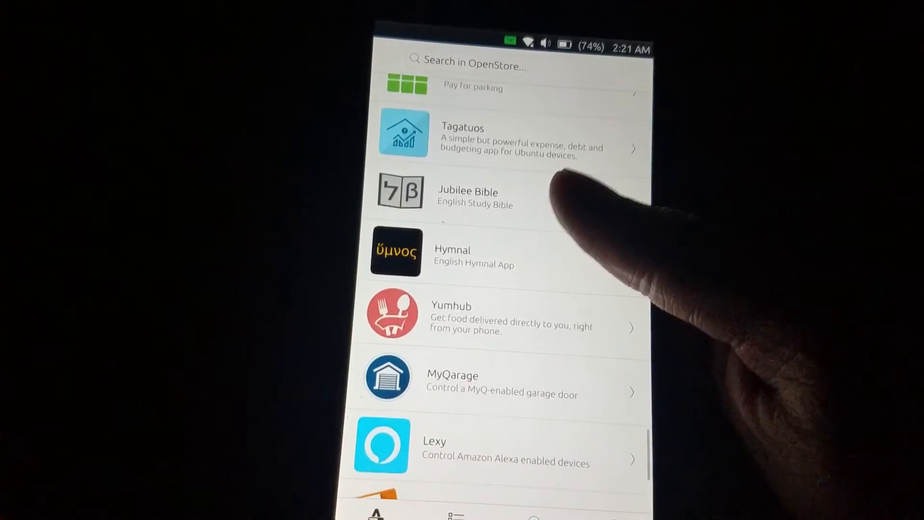
scroll("down", 3)
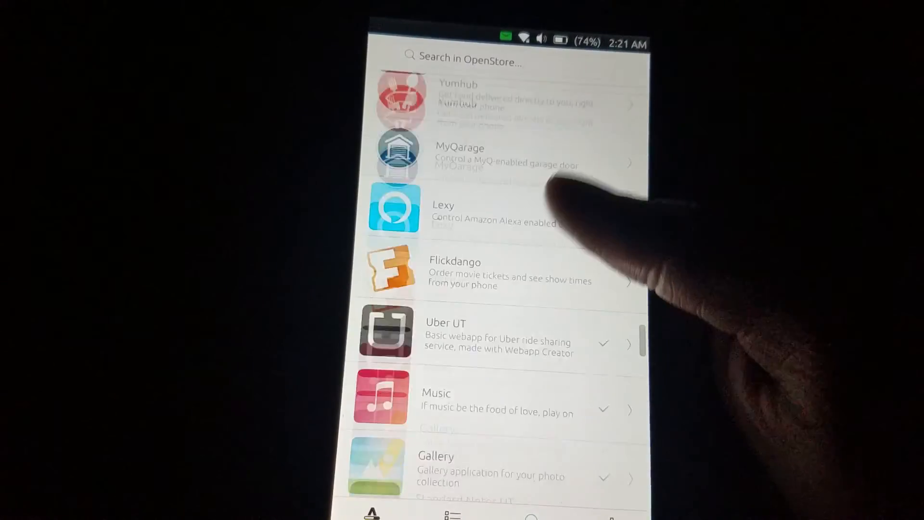
scroll("down", 3)
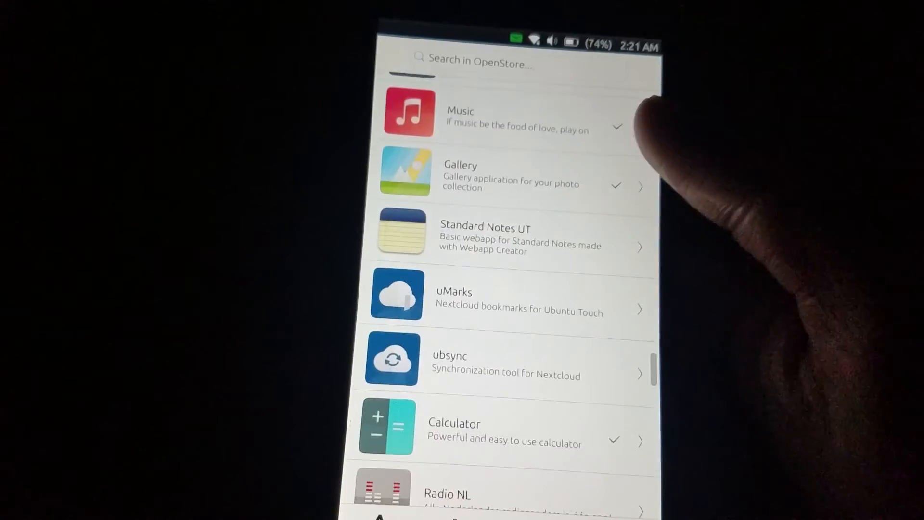